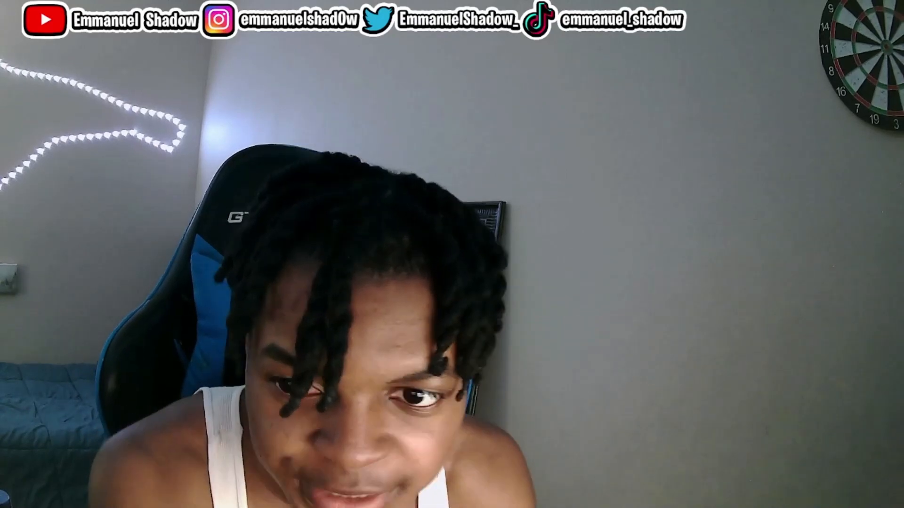
left_click(550, 305)
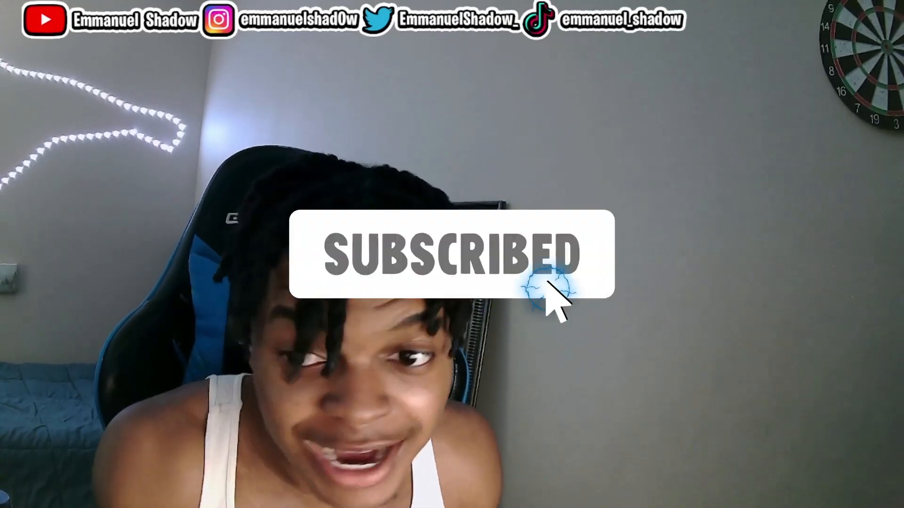